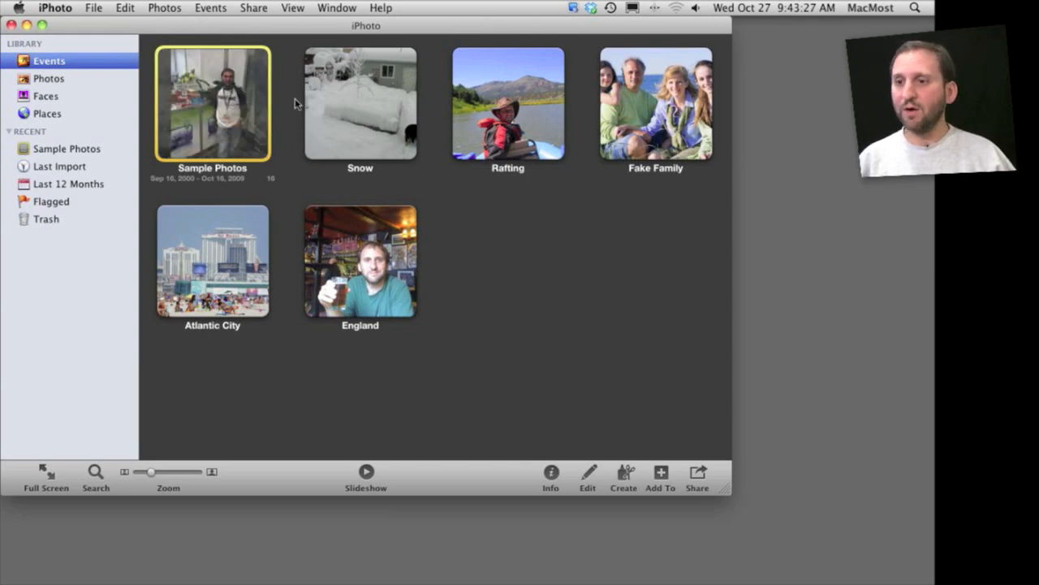
Step: Play the Fake Family event as a slideshow so its theme choices appear
left_click(656, 104)
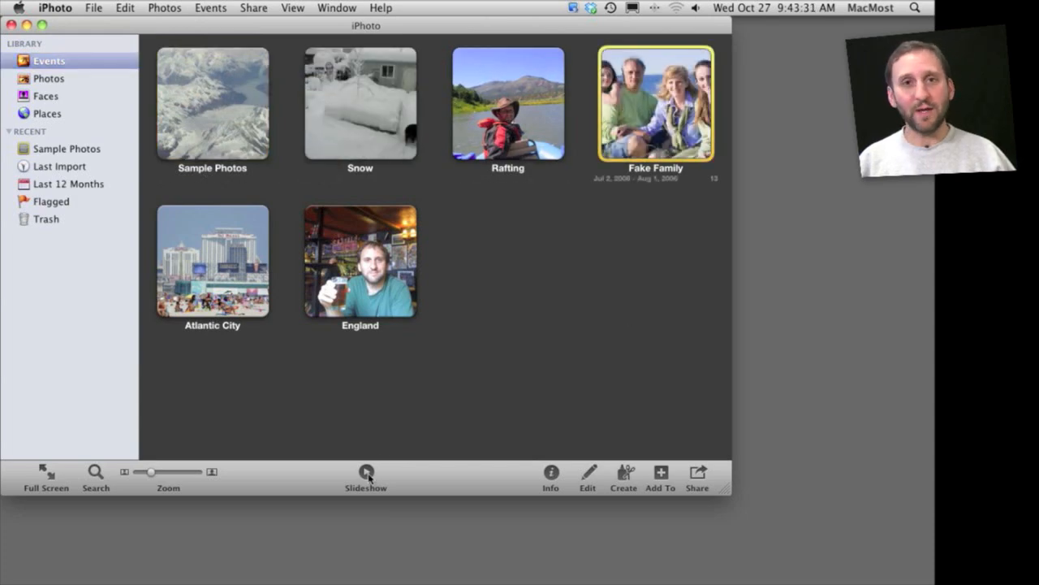
left_click(367, 474)
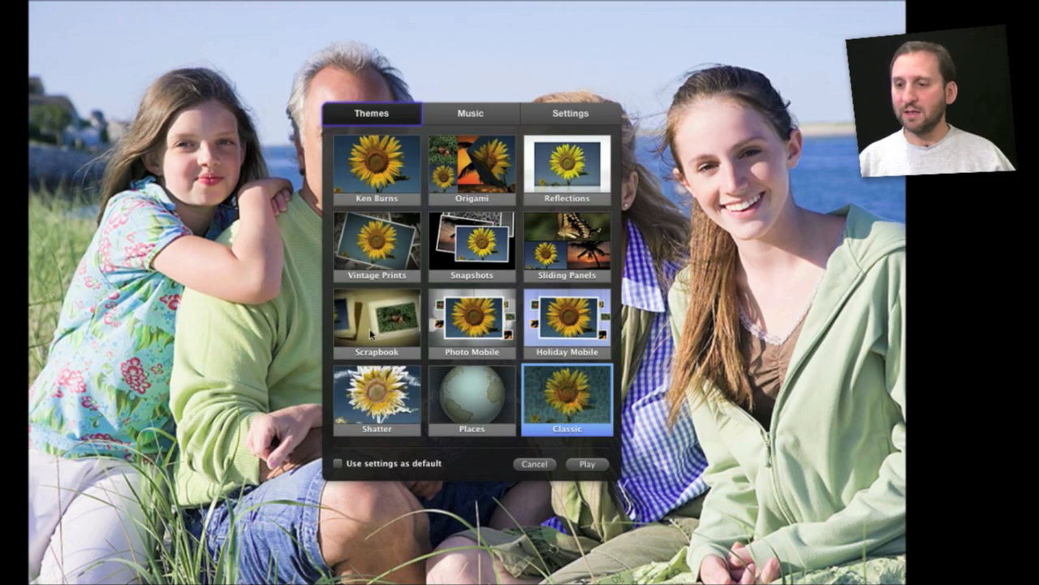
Step: Review the Music list, then turn off Show title slide and Repeat slideshow in Settings
left_click(377, 322)
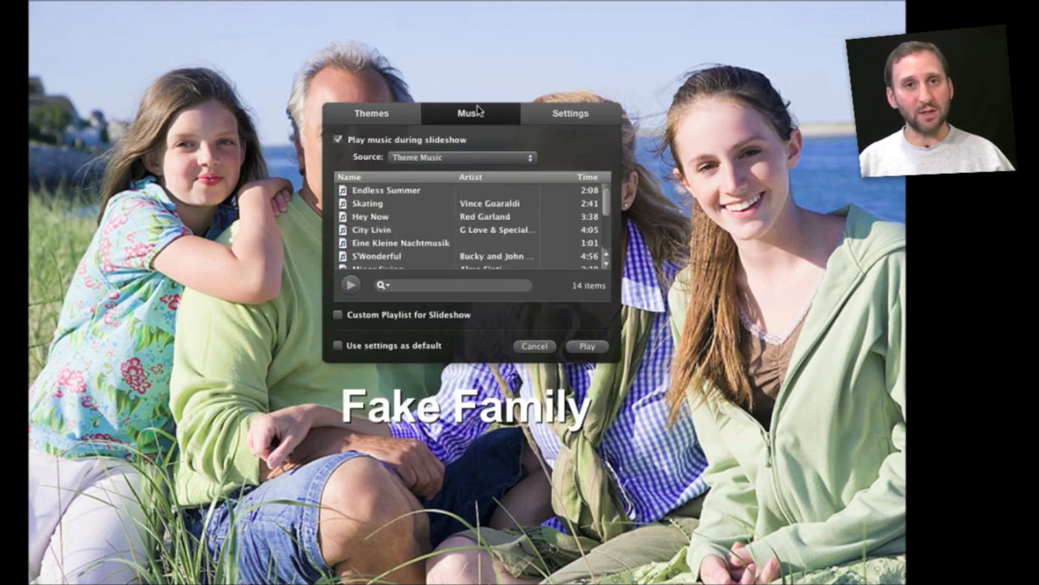
left_click(570, 113)
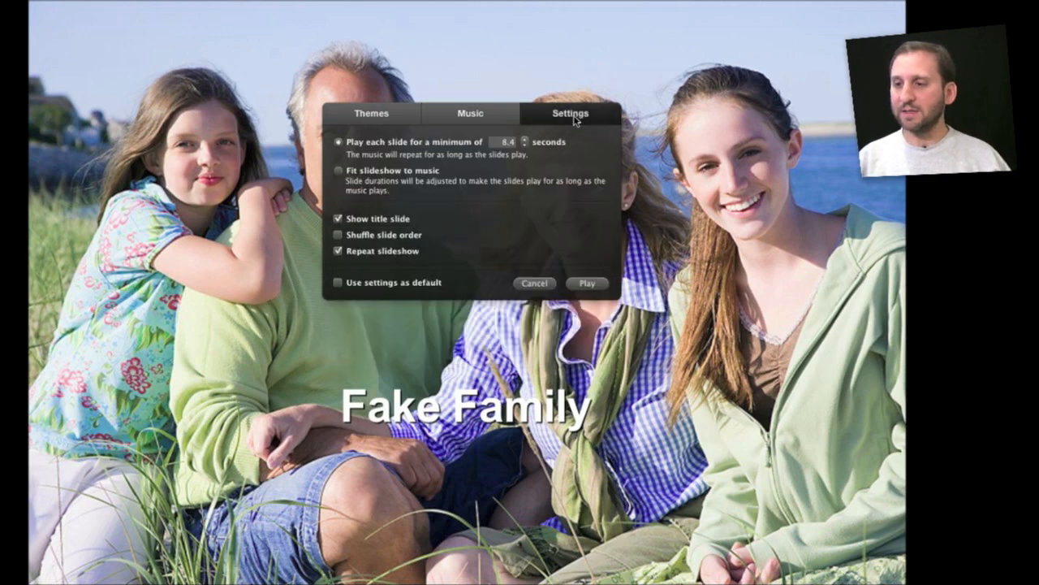
mouse_move(474, 160)
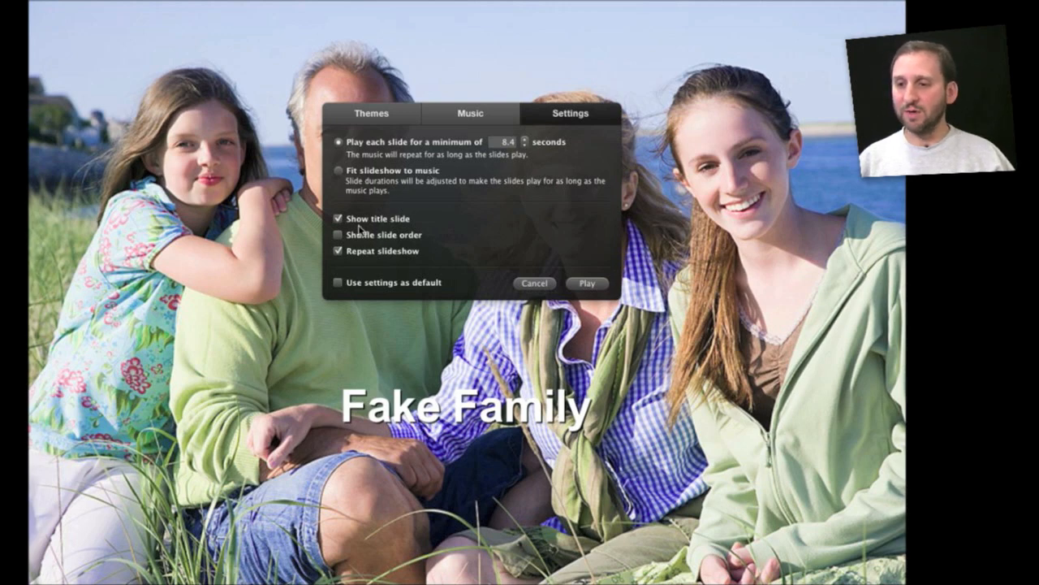
mouse_move(380, 225)
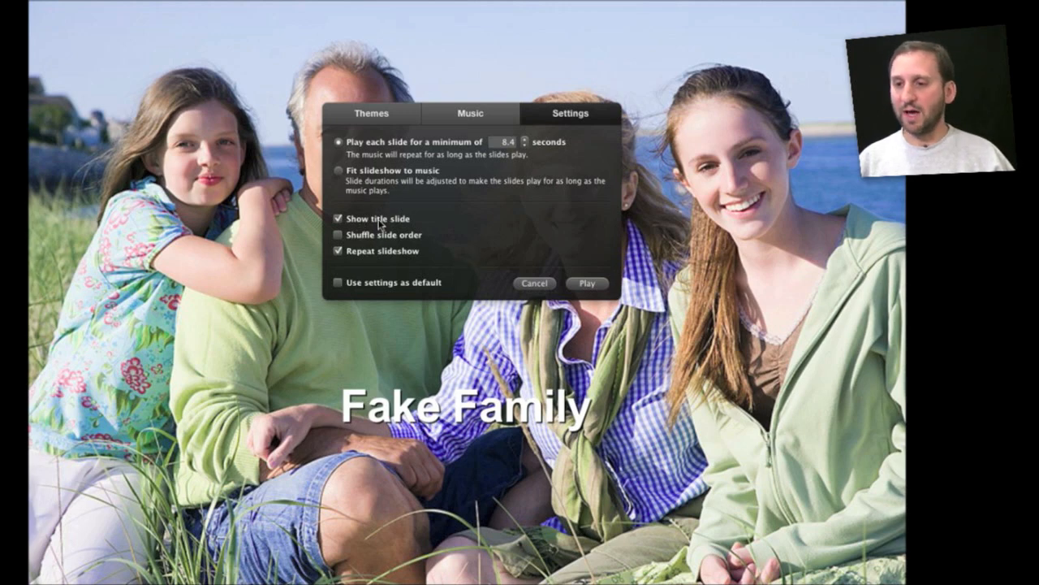
left_click(338, 217)
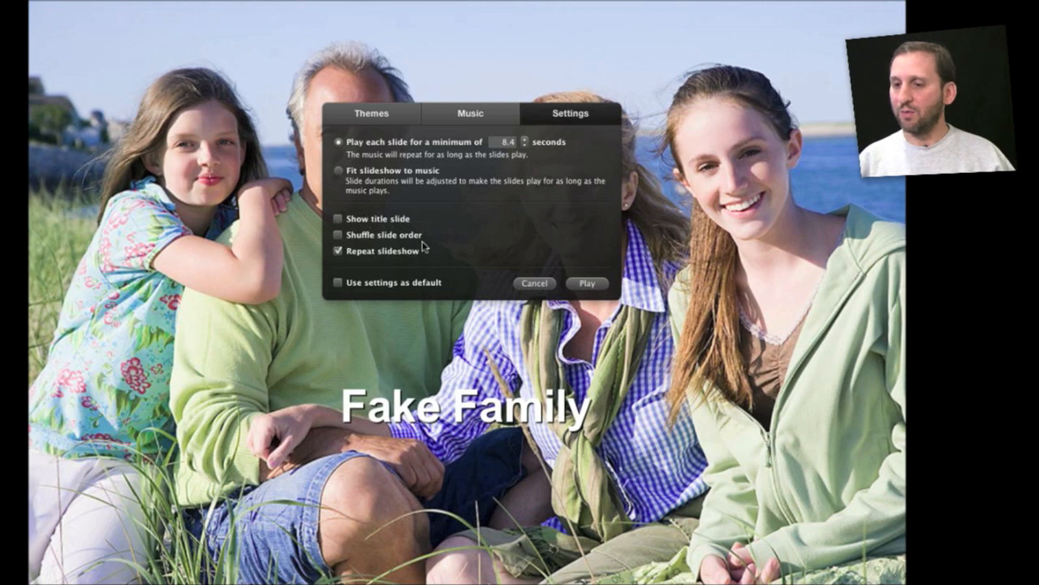
left_click(338, 250)
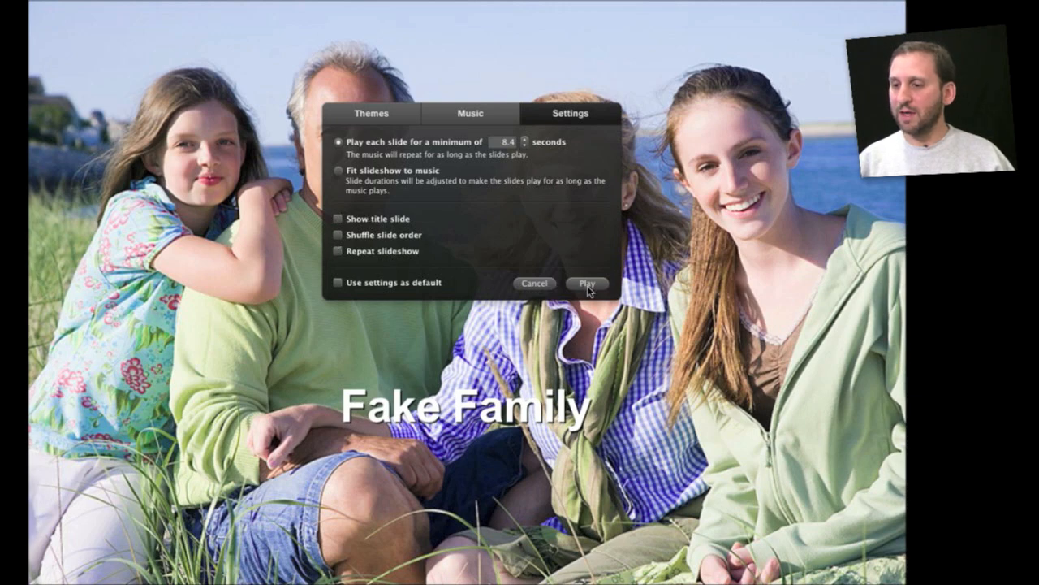
mouse_move(587, 283)
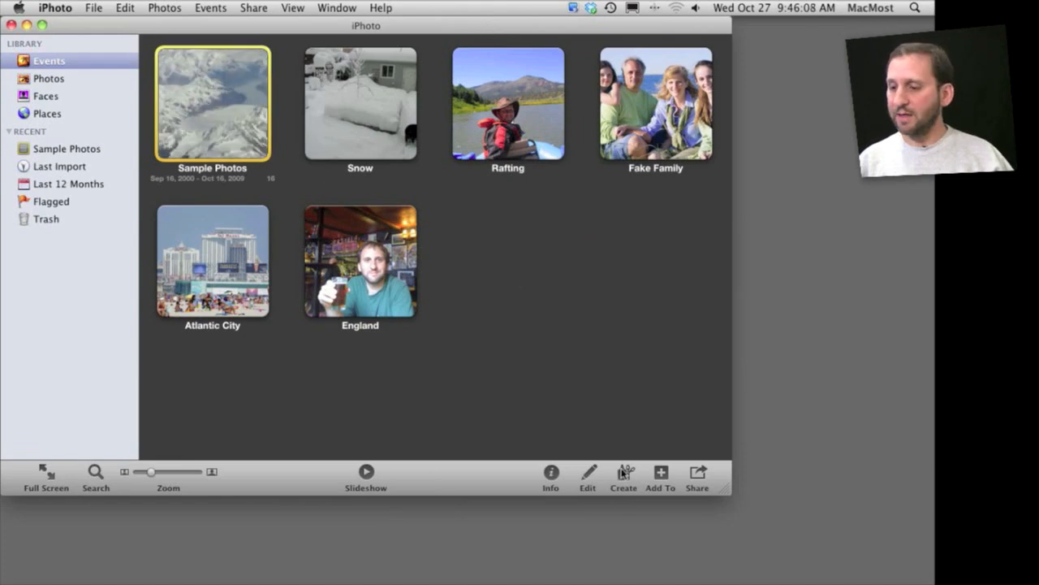
Step: Create a saved slideshow from the Sample Photos event and show its title slide
left_click(624, 477)
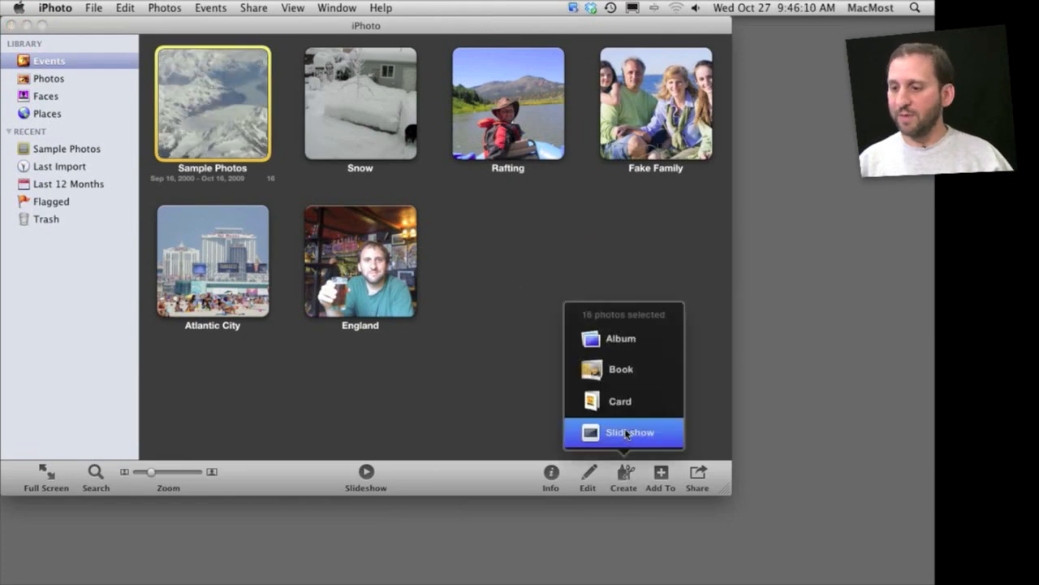
left_click(631, 432)
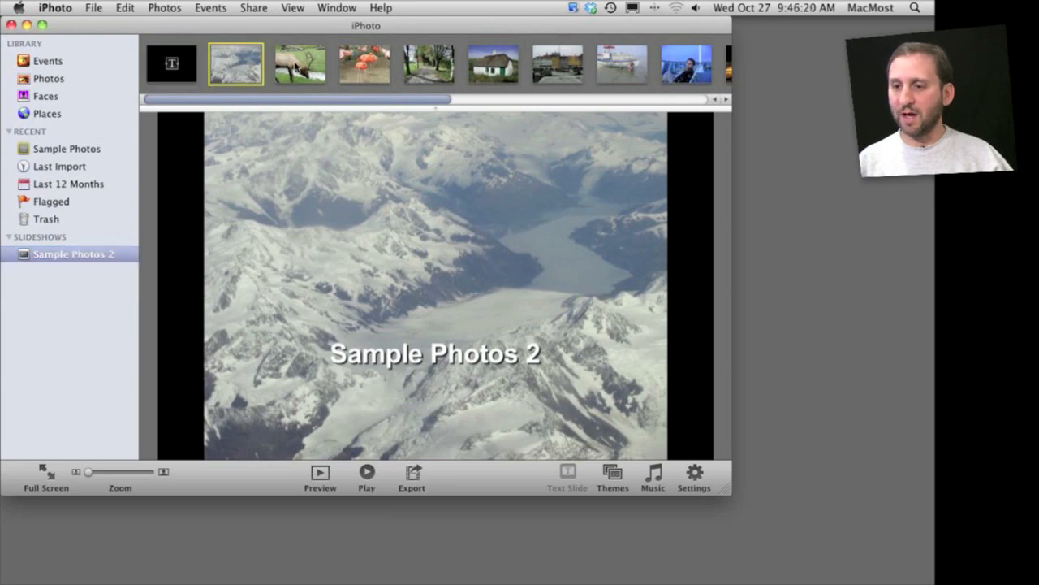
left_click(299, 65)
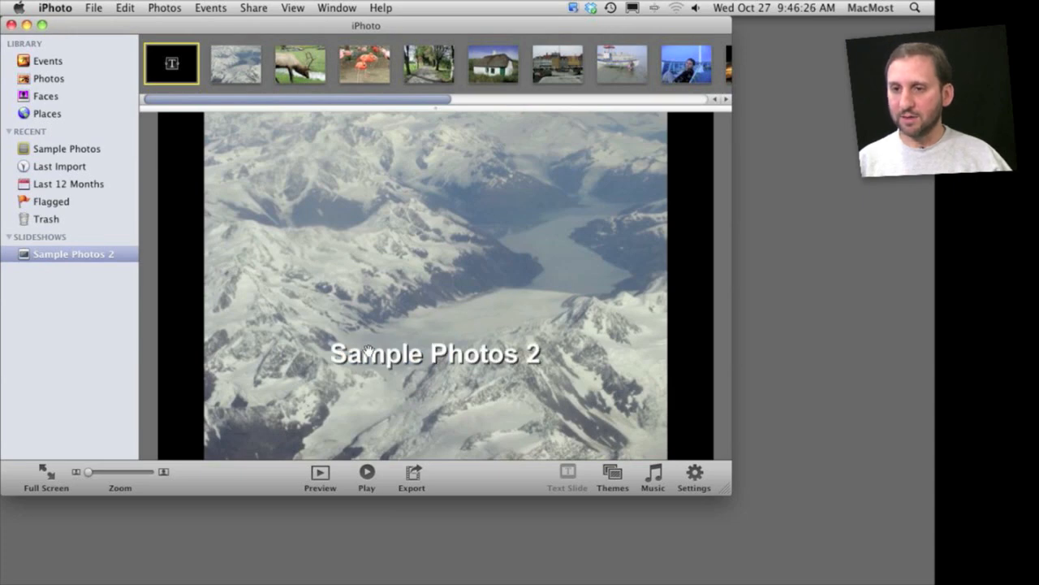
mouse_move(718, 491)
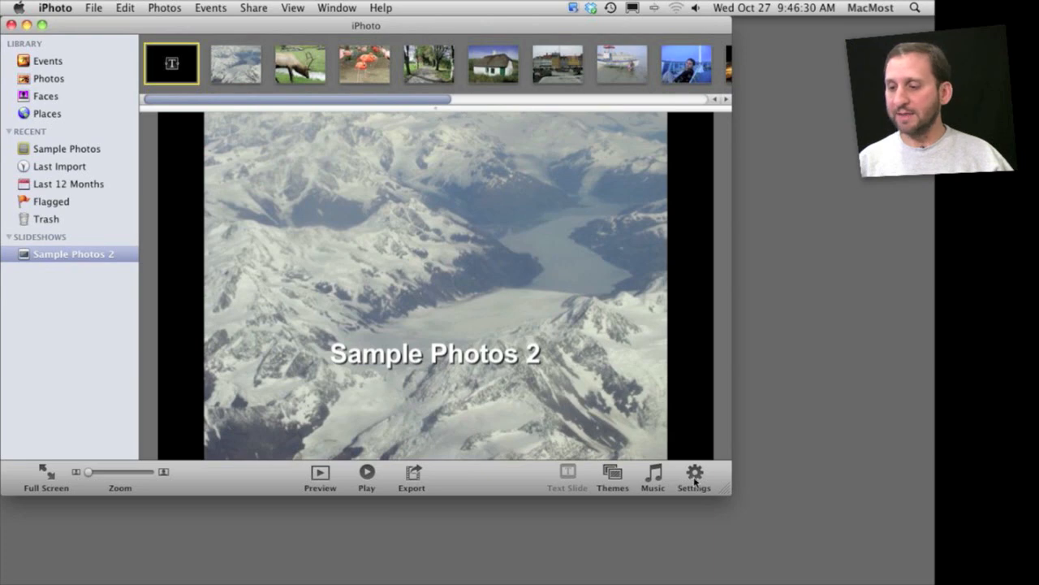
mouse_move(464, 451)
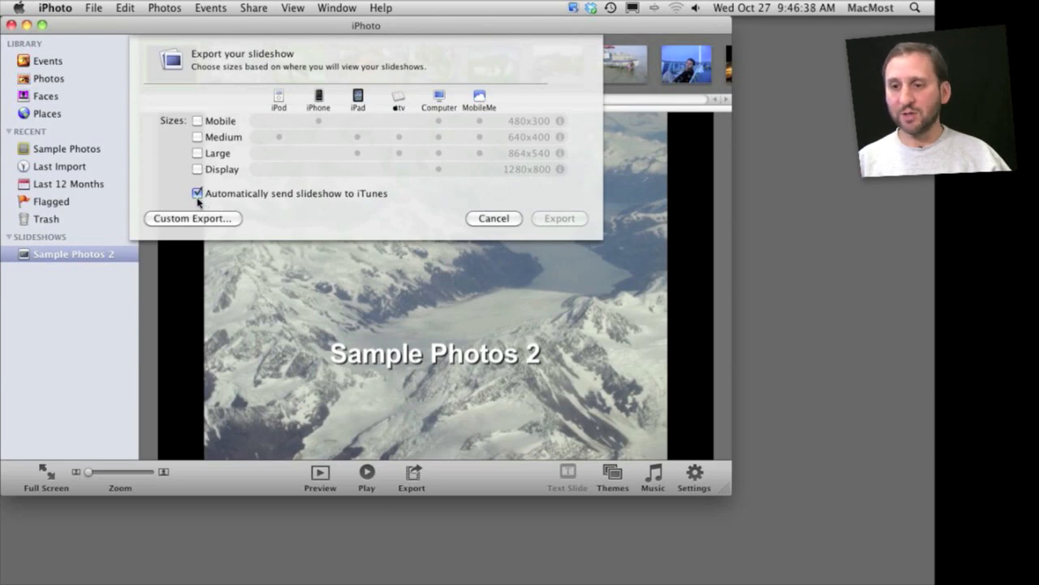
left_click(192, 218)
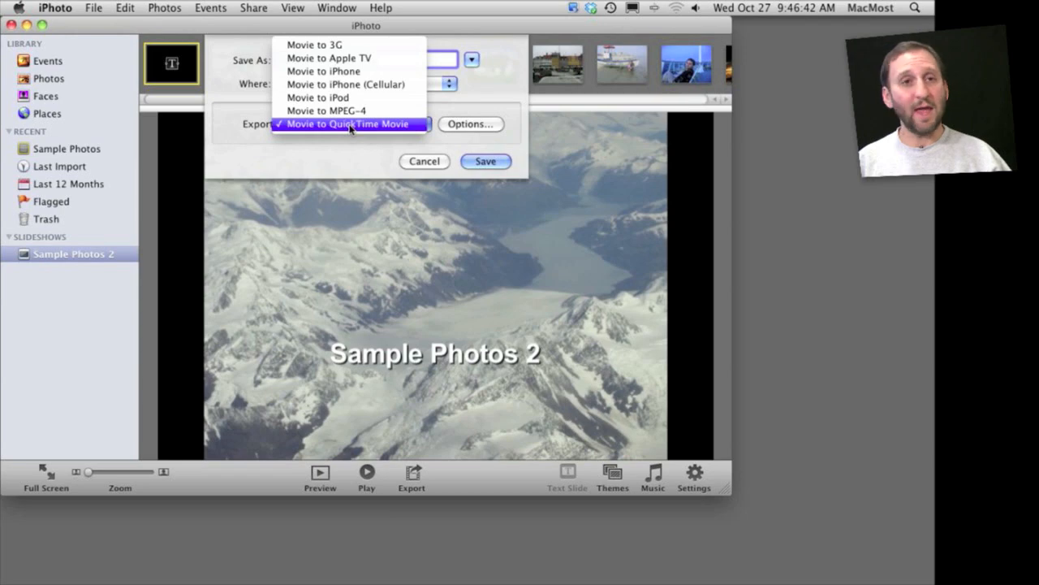
left_click(349, 123)
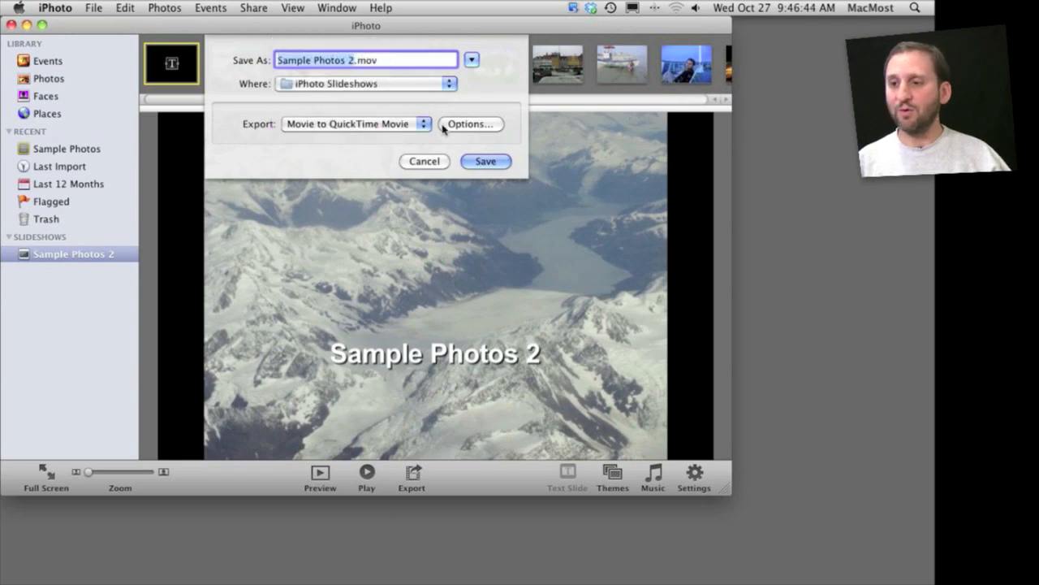
mouse_move(474, 186)
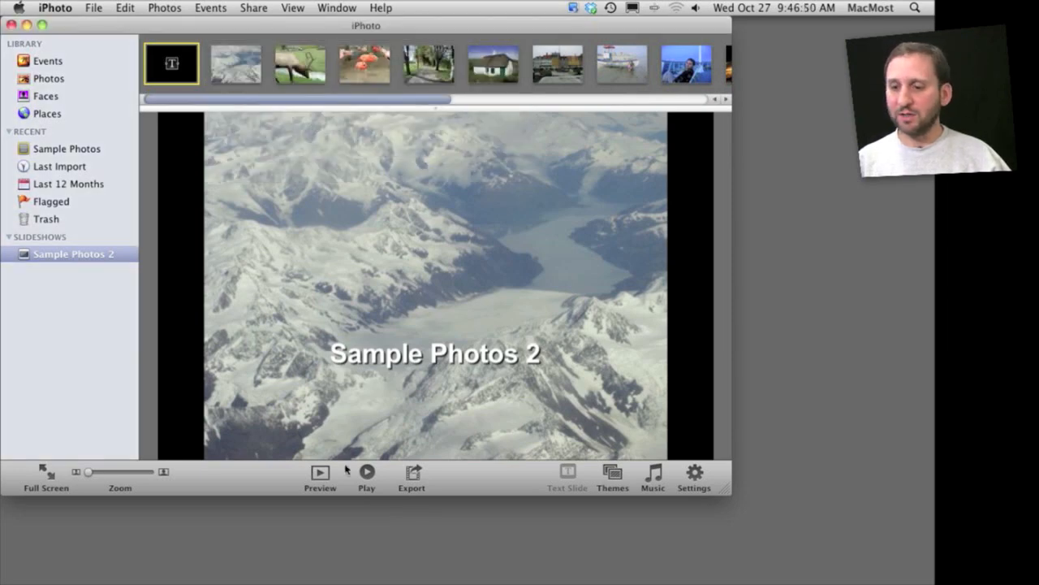
mouse_move(302, 452)
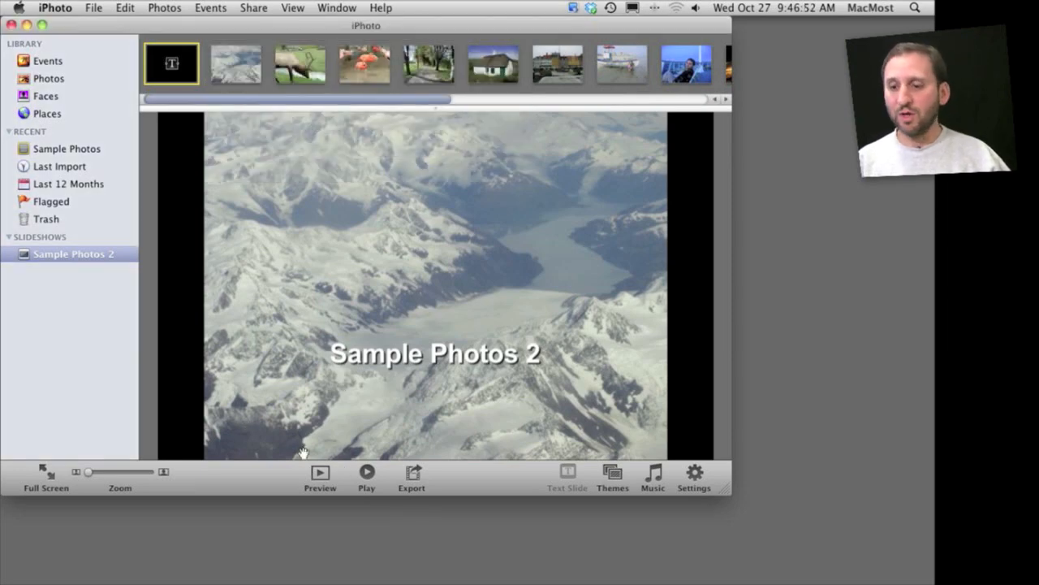
mouse_move(320, 474)
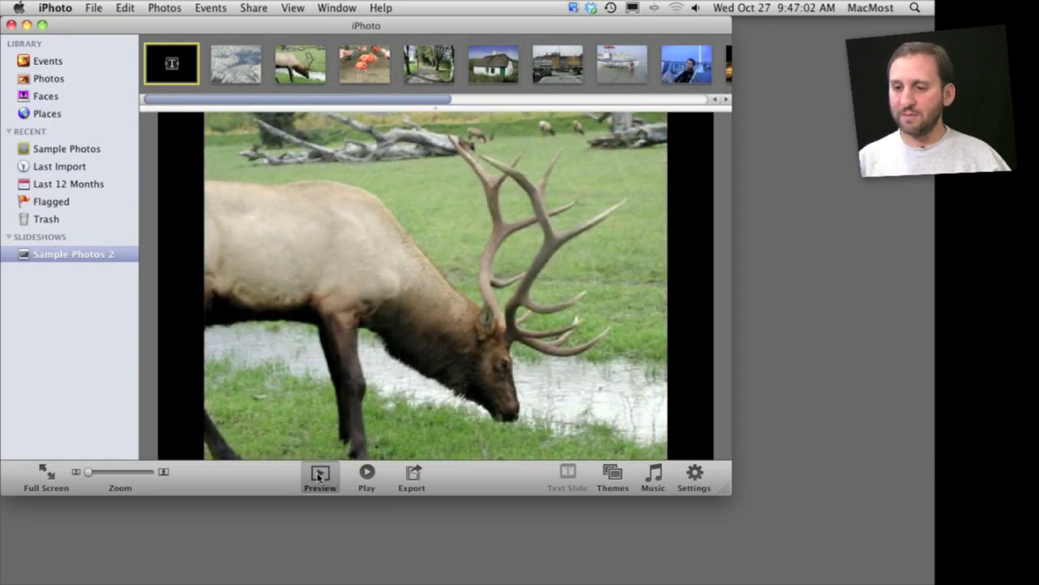
left_click(49, 60)
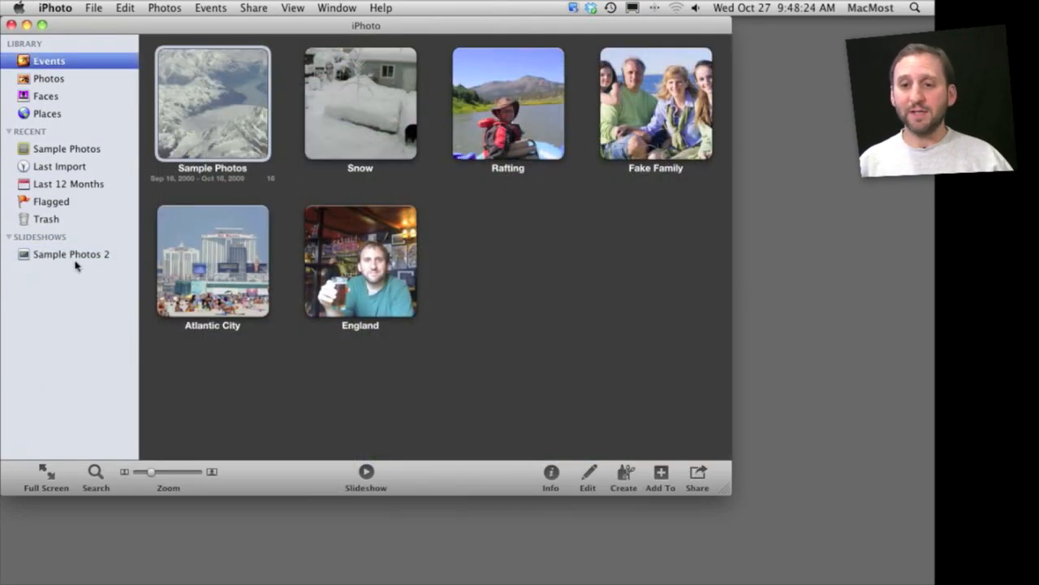
left_click(71, 253)
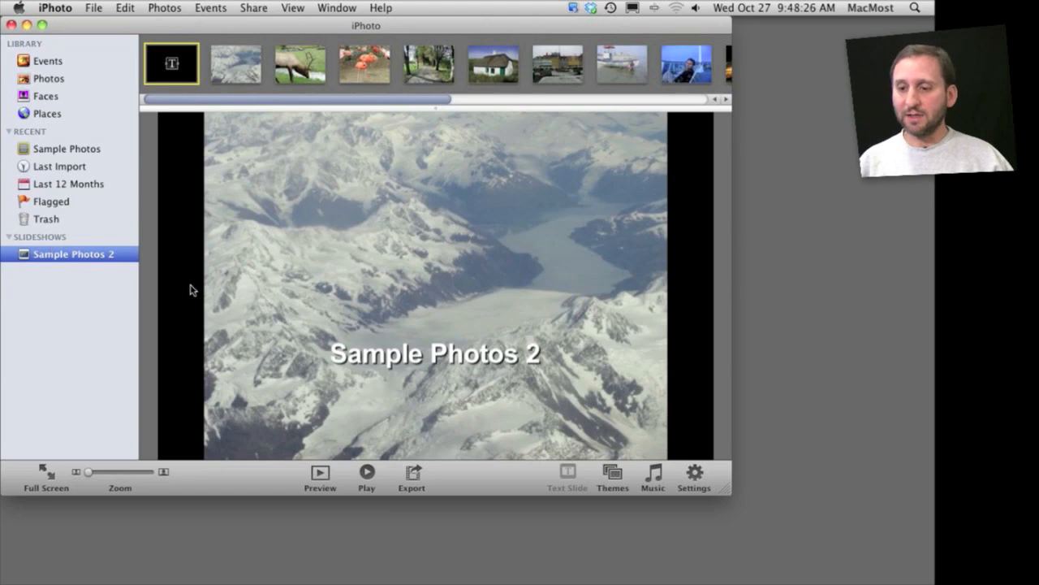
left_click(613, 478)
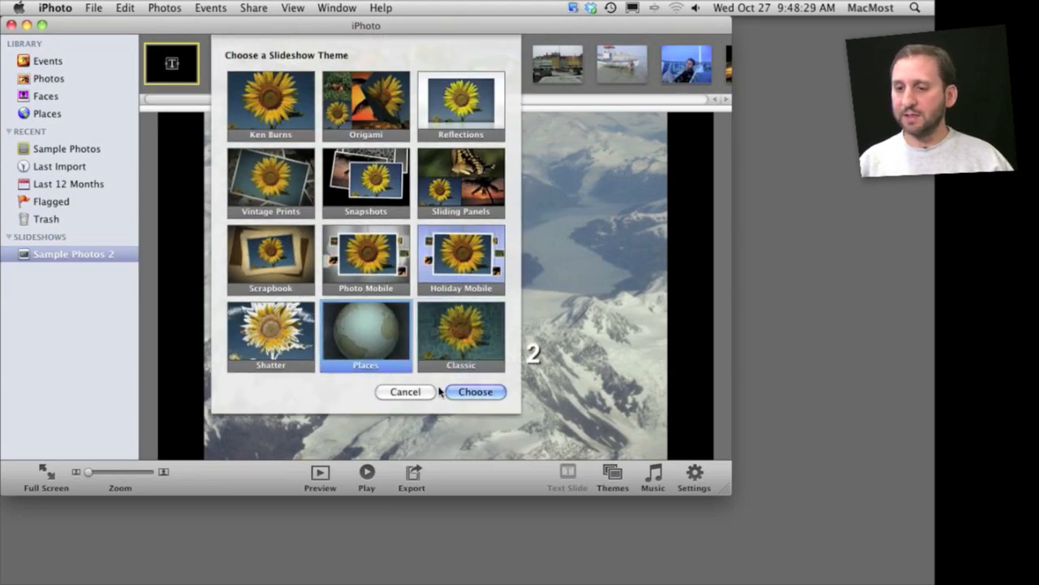
Step: Apply the Places theme to the Sample Photos 2 slideshow
left_click(474, 392)
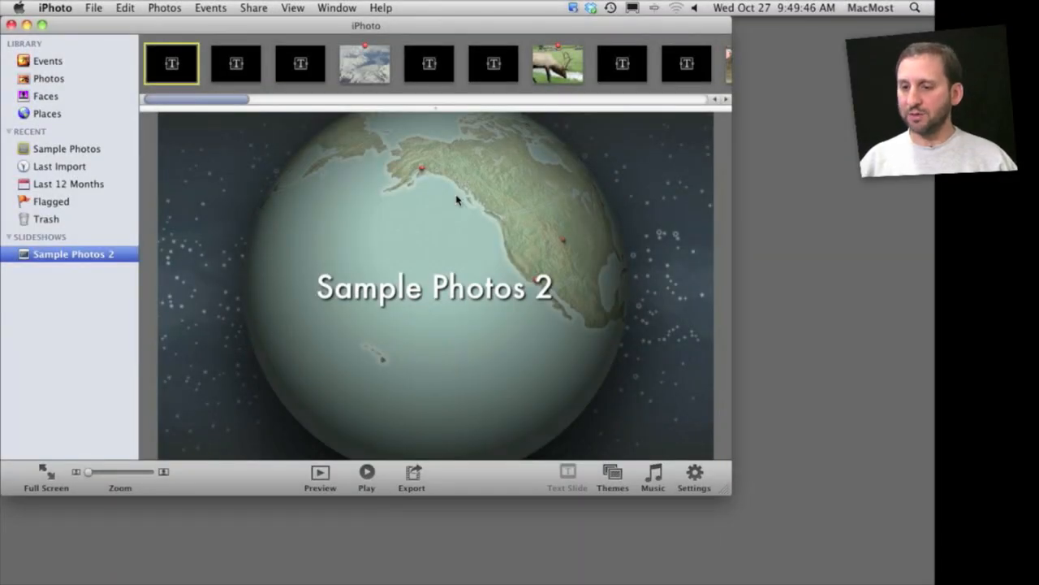
left_click(367, 473)
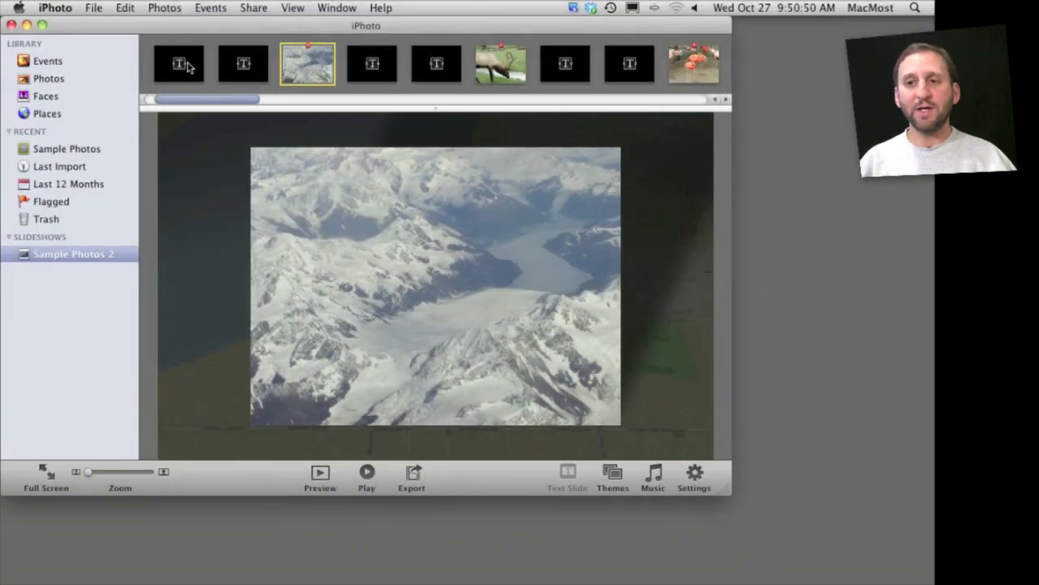
Step: Show the Alaska map title slide and open its pinned mountain photo
left_click(178, 63)
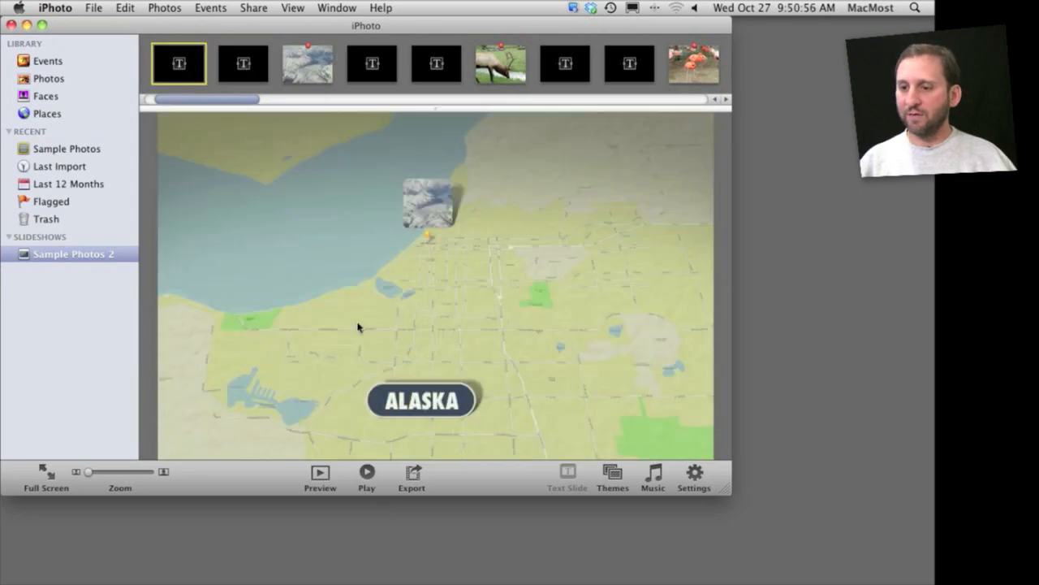
mouse_move(435, 402)
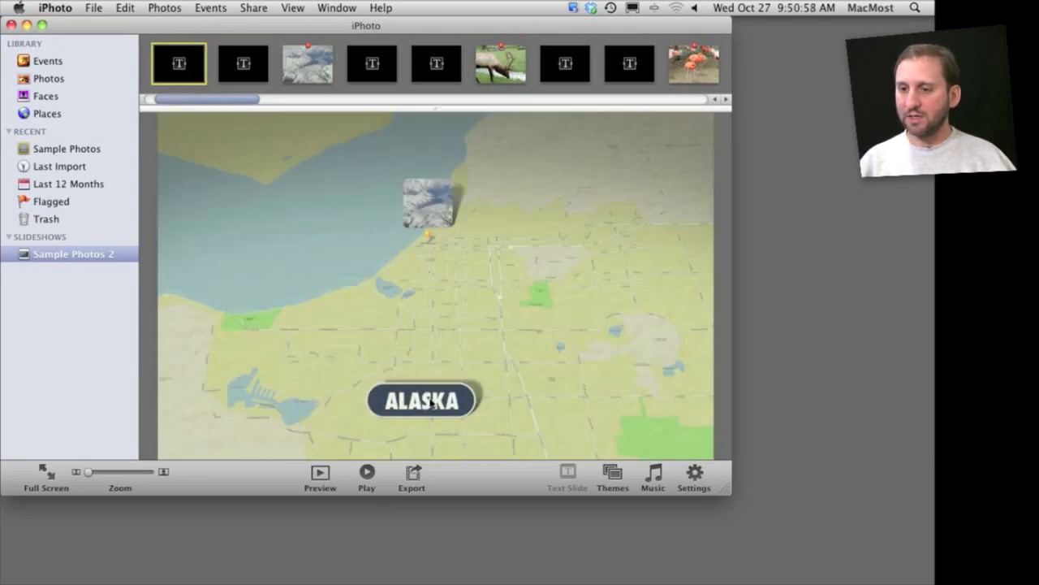
left_click(422, 400)
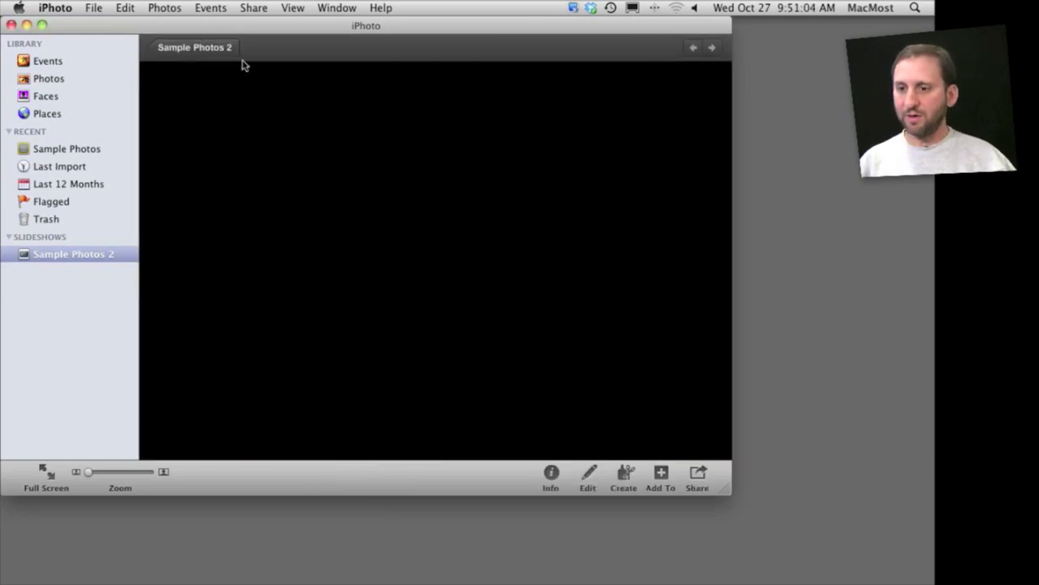
Step: View the mountain photo with editing tools, then return to the Sample Photos 2 slideshow
left_click(588, 477)
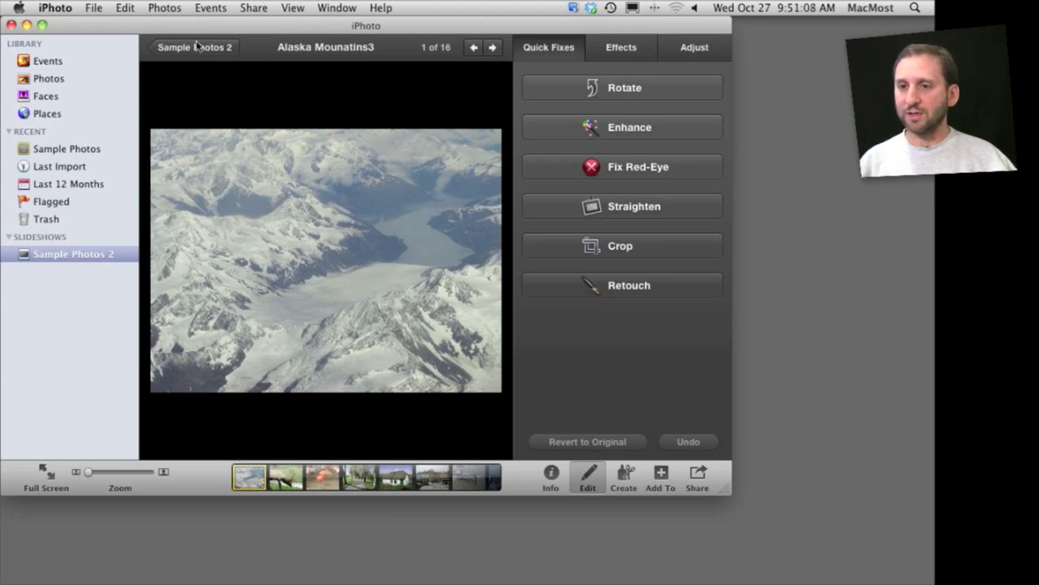
mouse_move(195, 52)
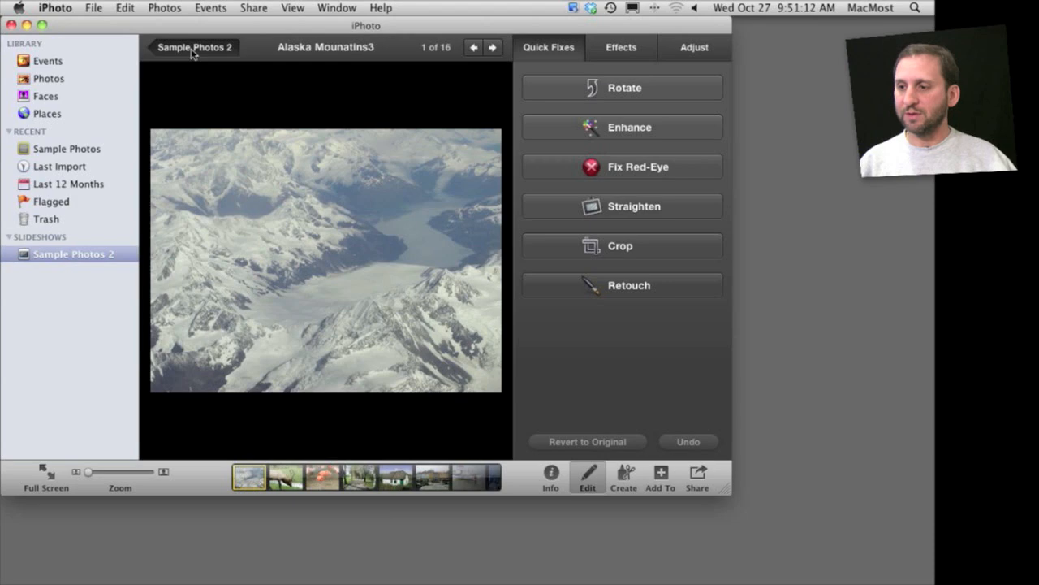
left_click(73, 253)
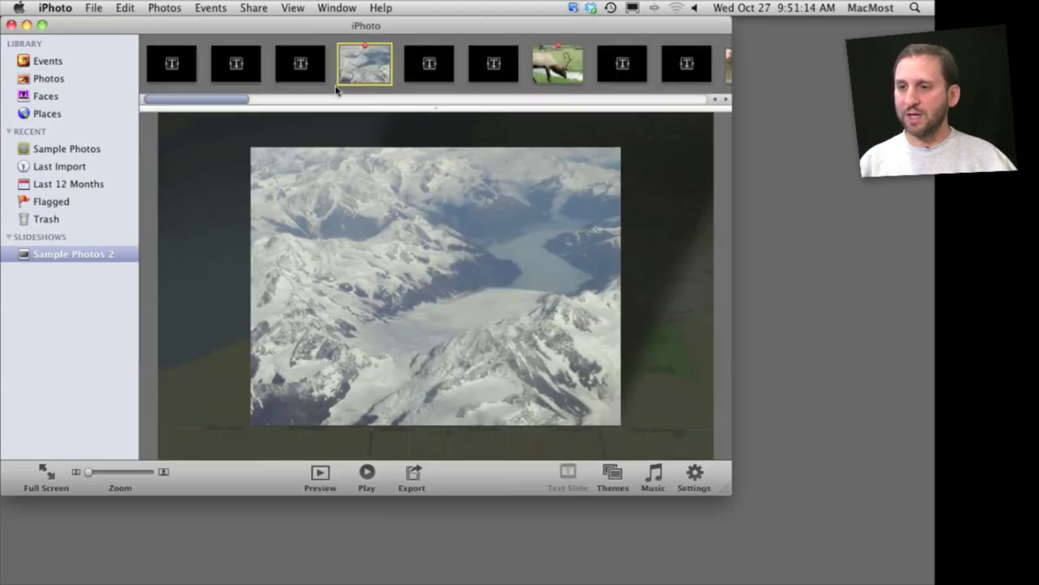
left_click(494, 63)
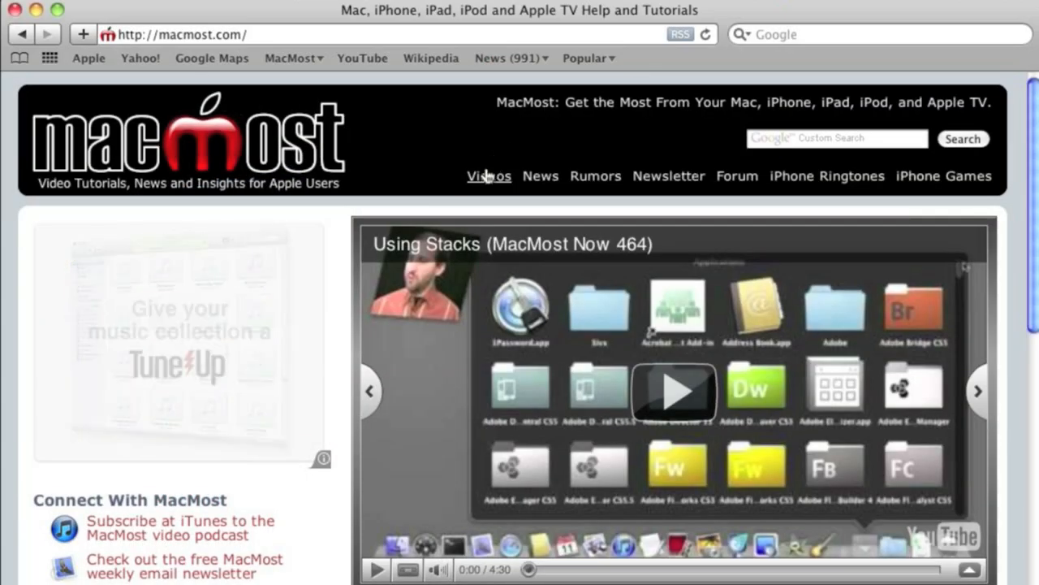
Step: Go to MacMost's Video Archive By Category page and scroll to the Hardware and iCal categories
left_click(489, 176)
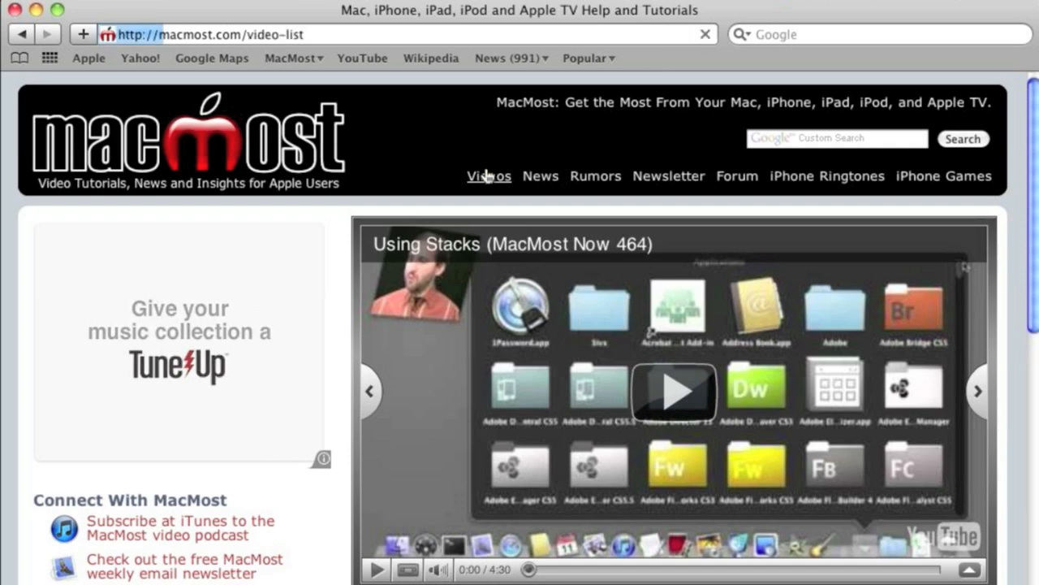
left_click(489, 175)
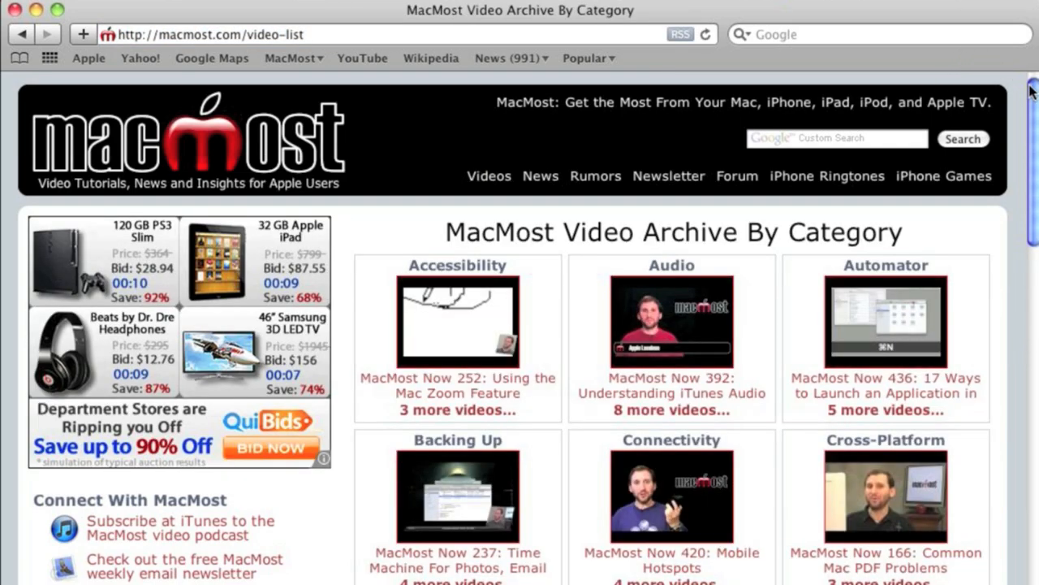
scroll("down", 3)
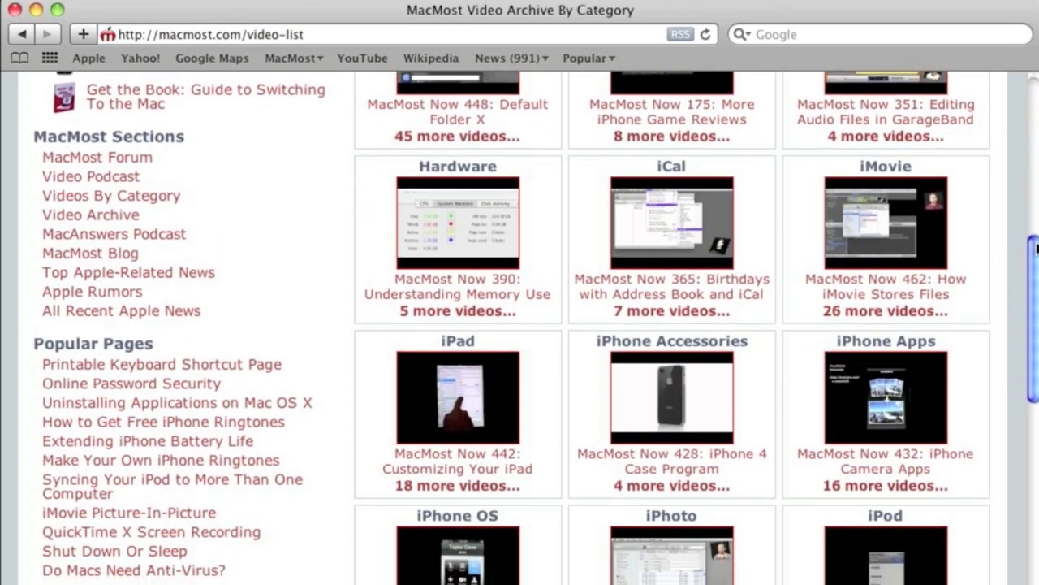